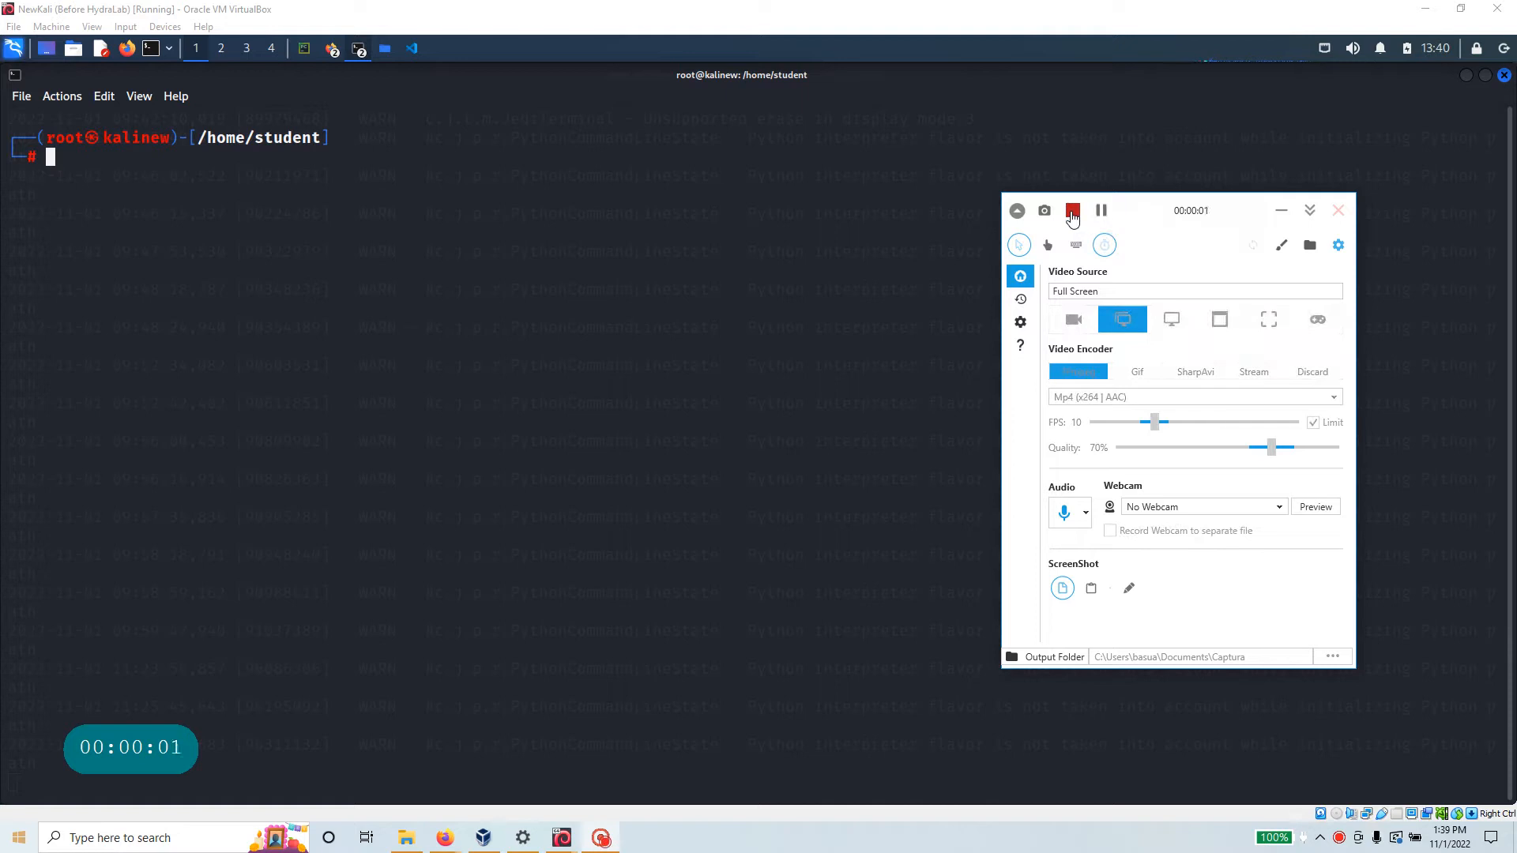
- Run ifconfig and highlight eth0's ether address 08:00:27:98:0f:8c in the output
{"action": "left_click", "coordinate": [1071, 210]}
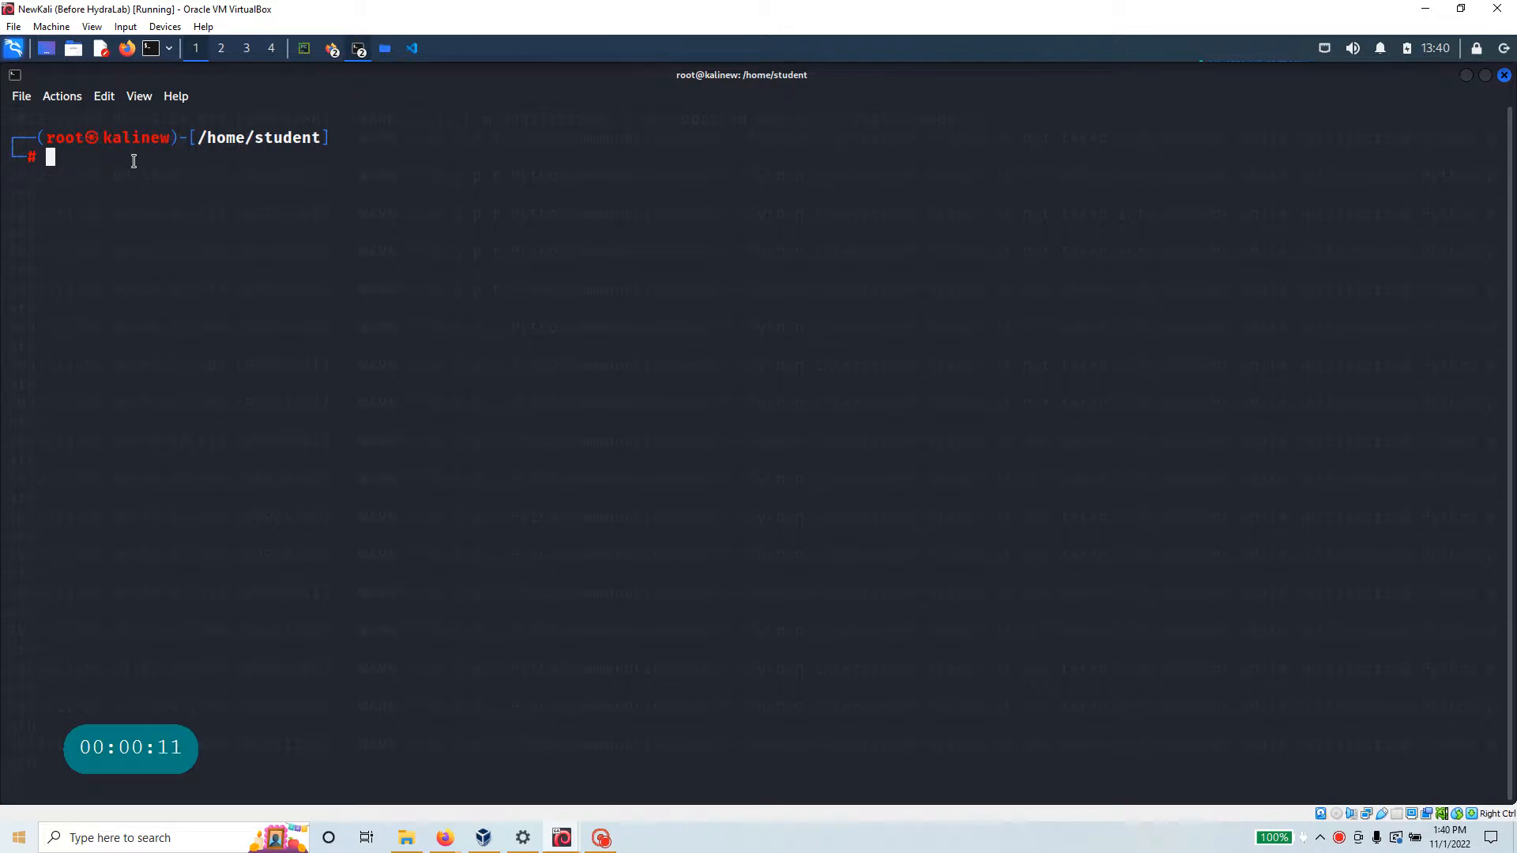
{"action": "type", "text": "ifc"}
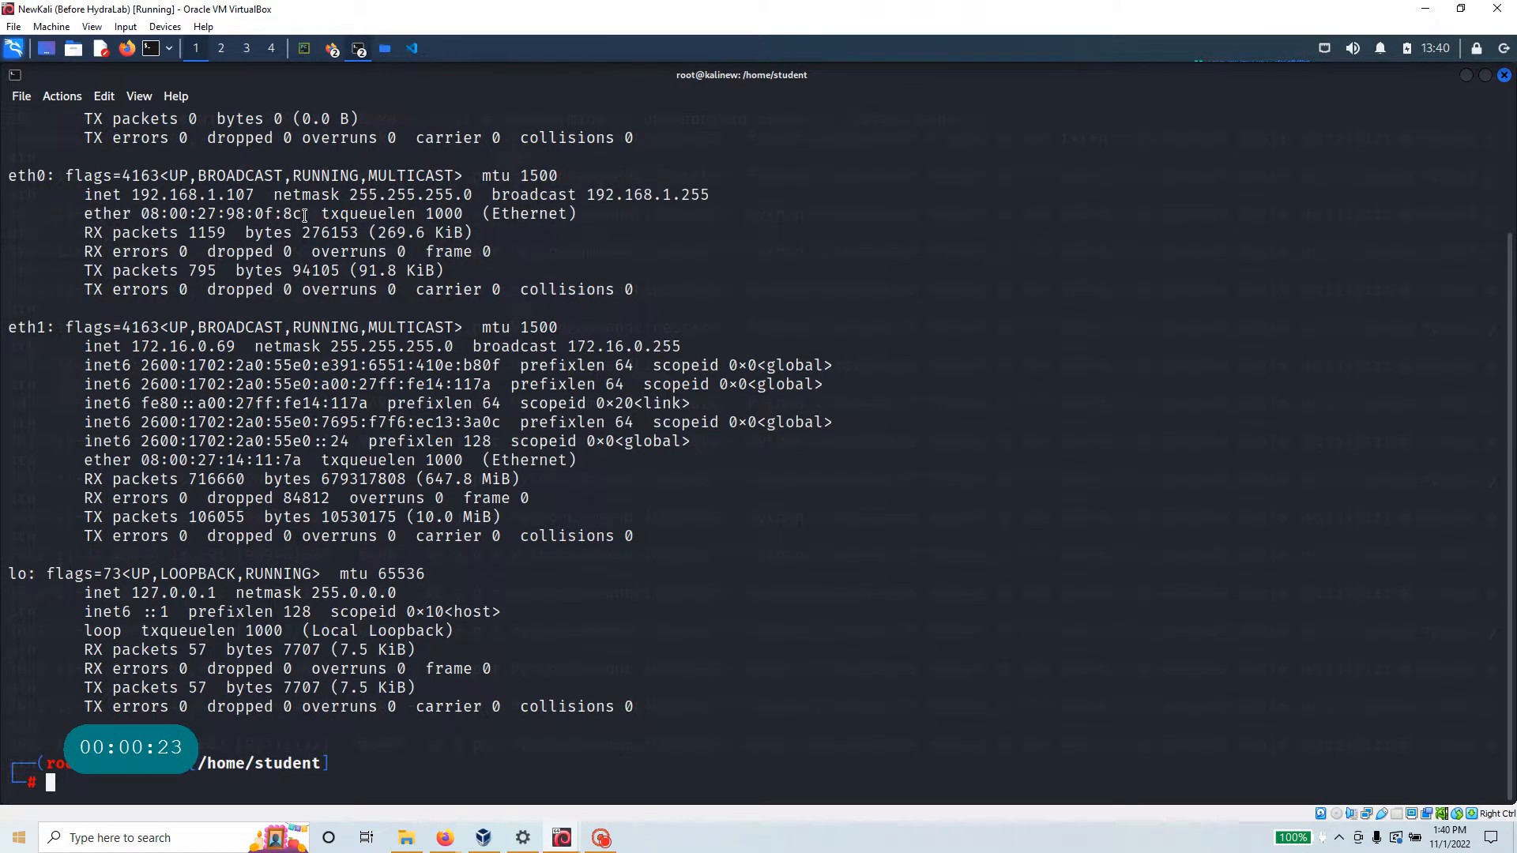
{"action": "left_click_drag", "start_coordinate": [8, 175], "coordinate": [301, 214]}
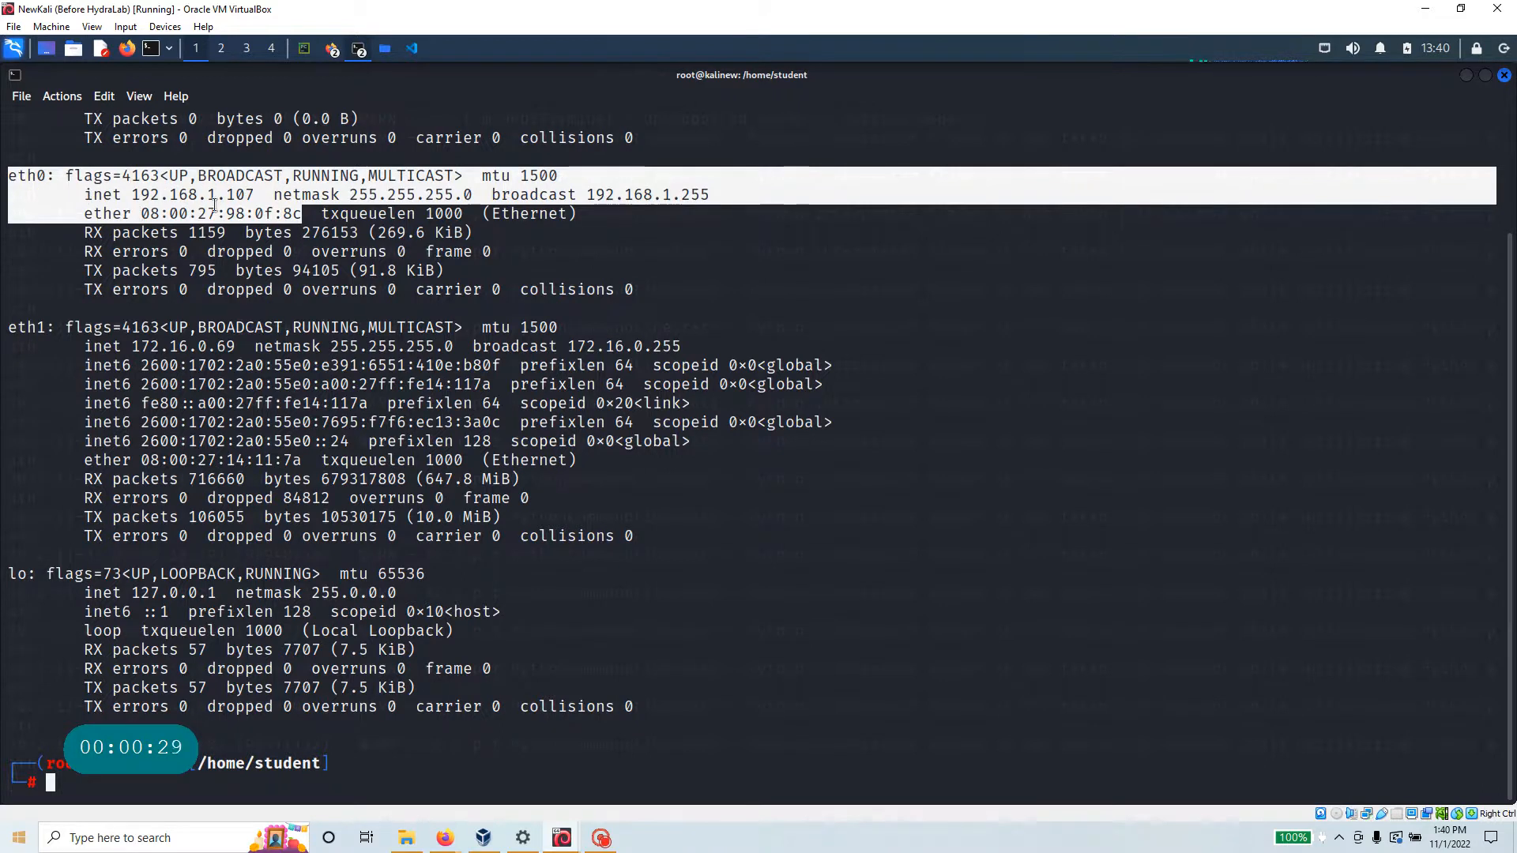
{"action": "double_click", "coordinate": [191, 194]}
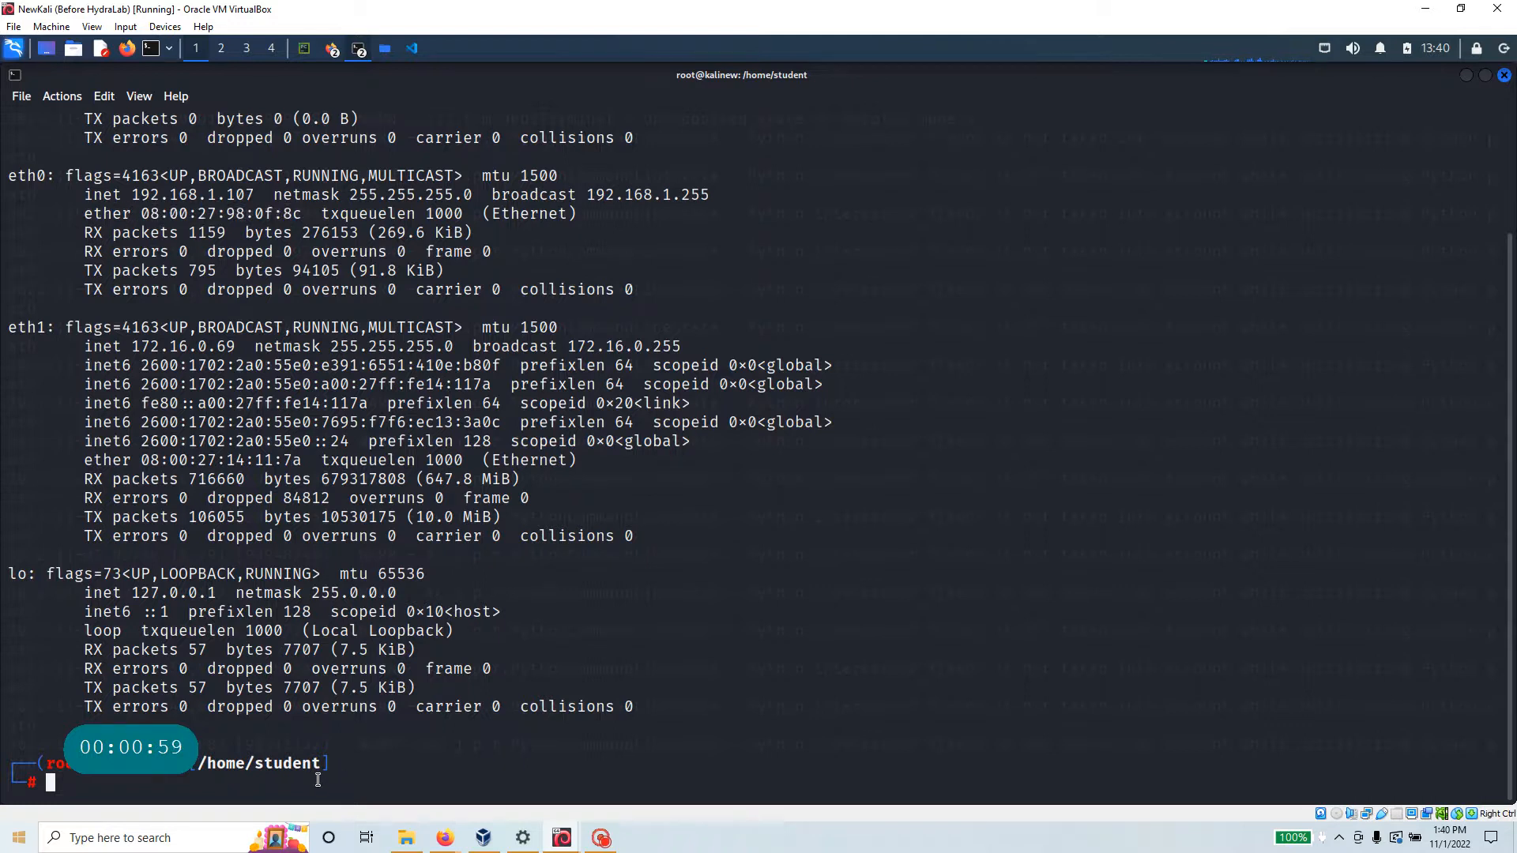
- Clear the terminal and take eth0 down with 'ifconfig eth0 down'
{"action": "type", "text": "clear"}
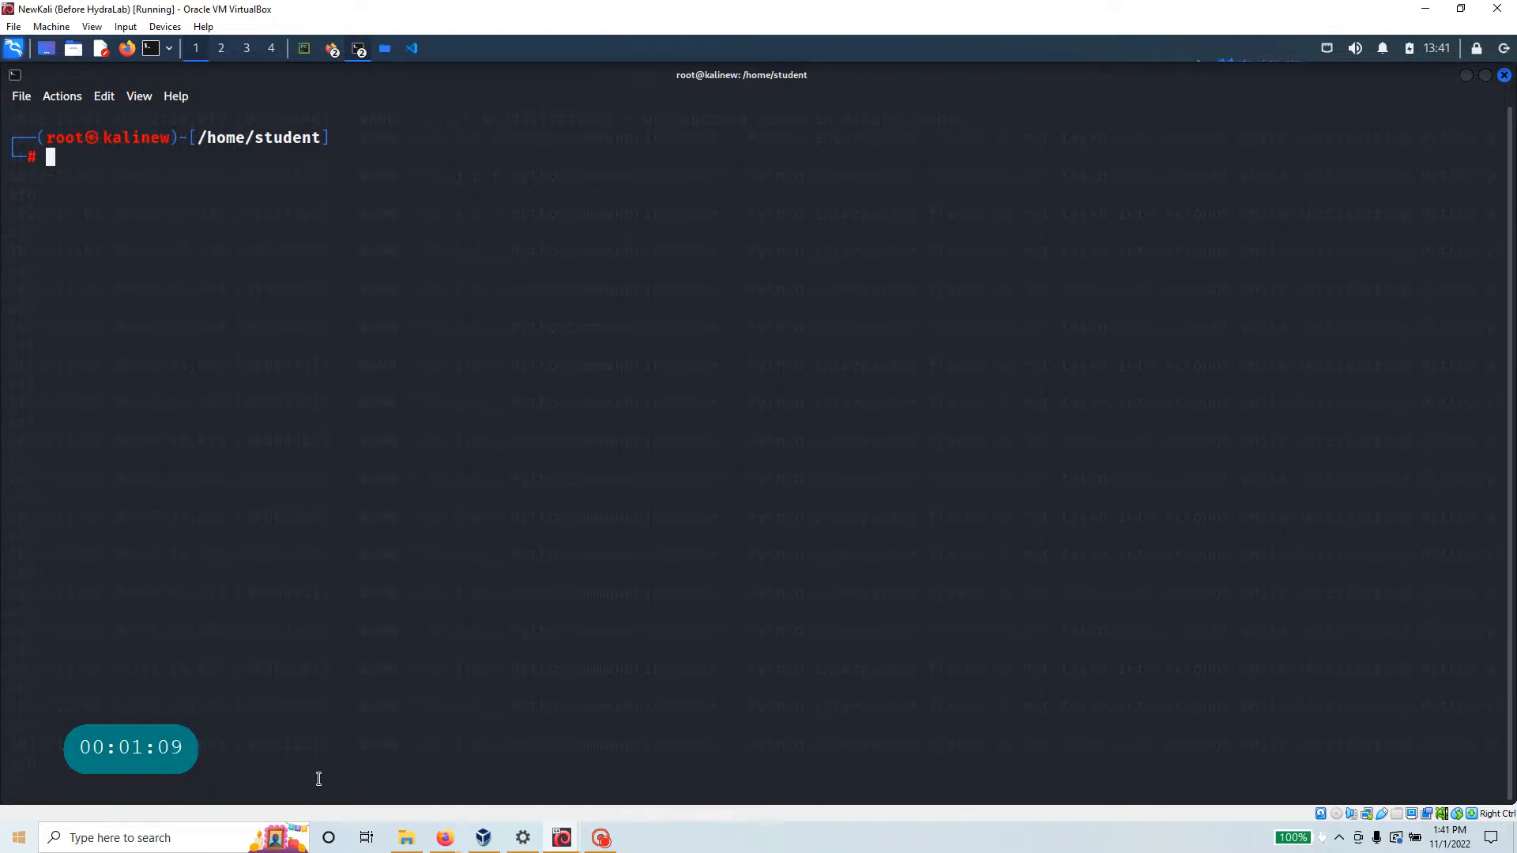
{"action": "type", "text": "ifconfig"}
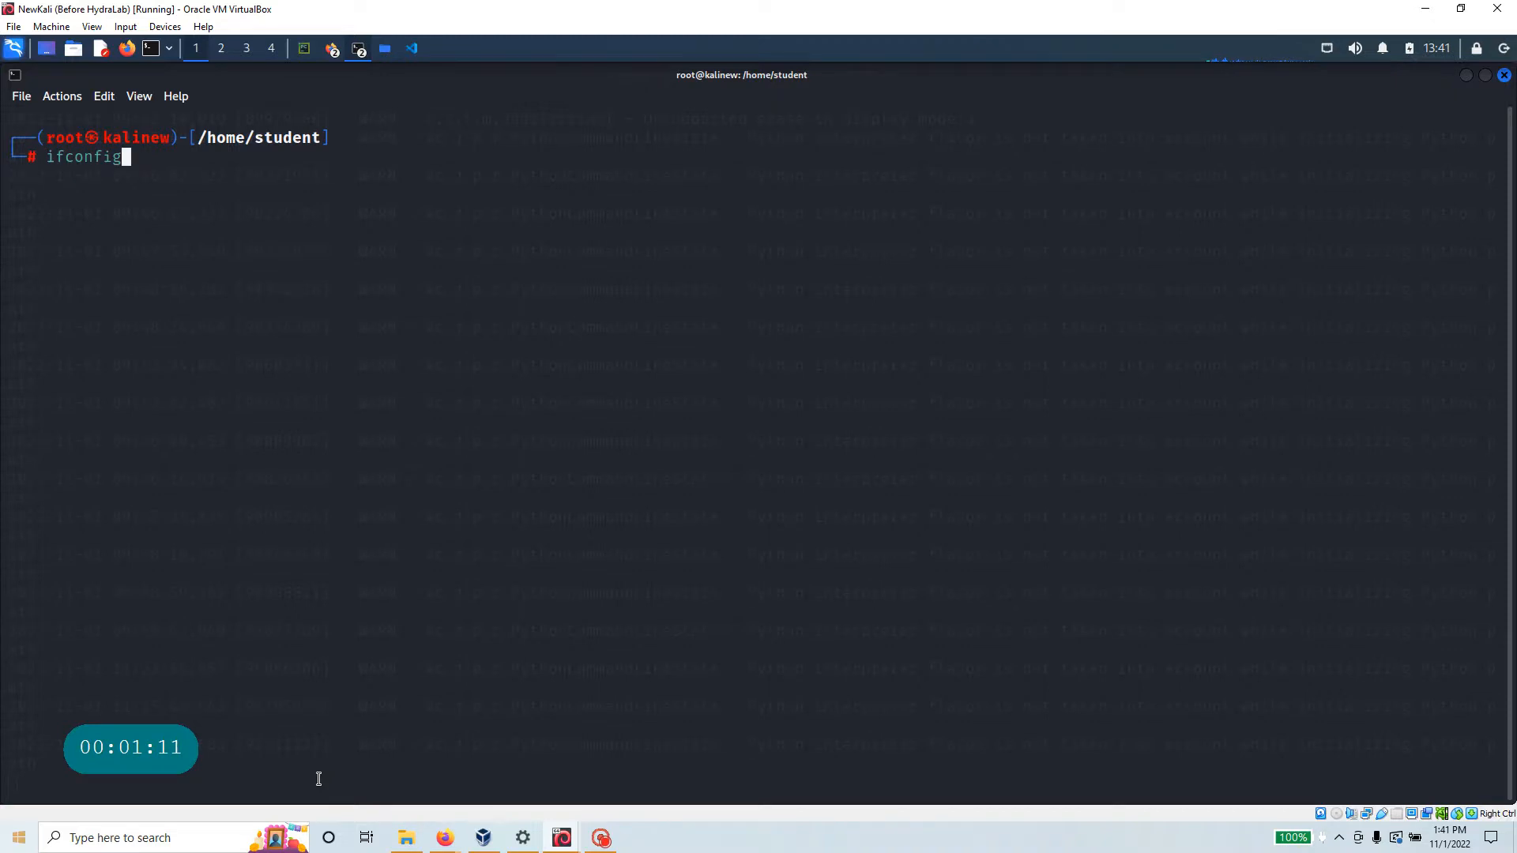
{"action": "type", "text": "eth"}
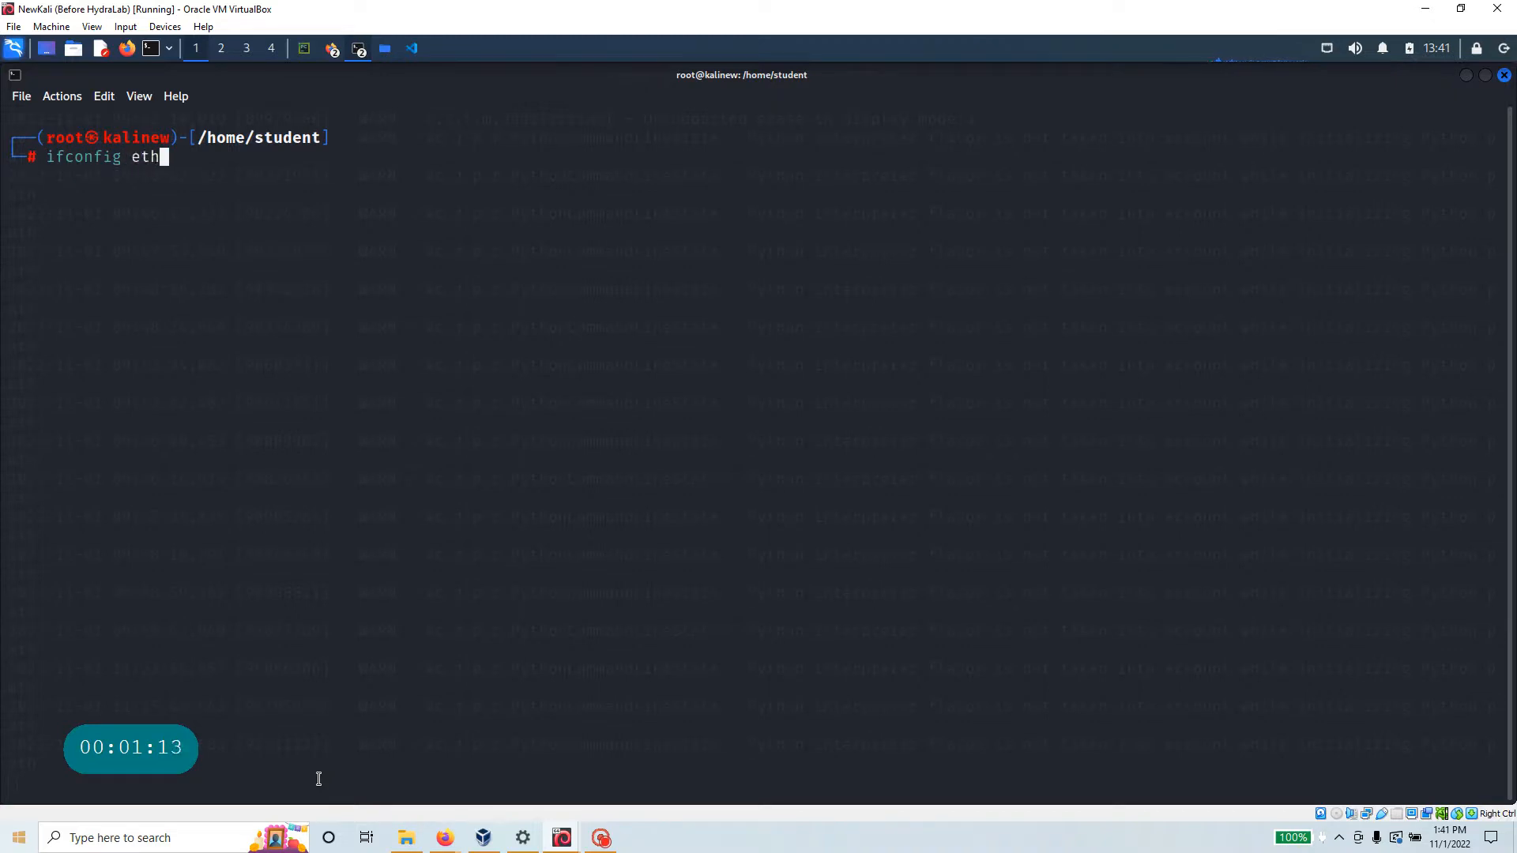
{"action": "type", "text": "0 down"}
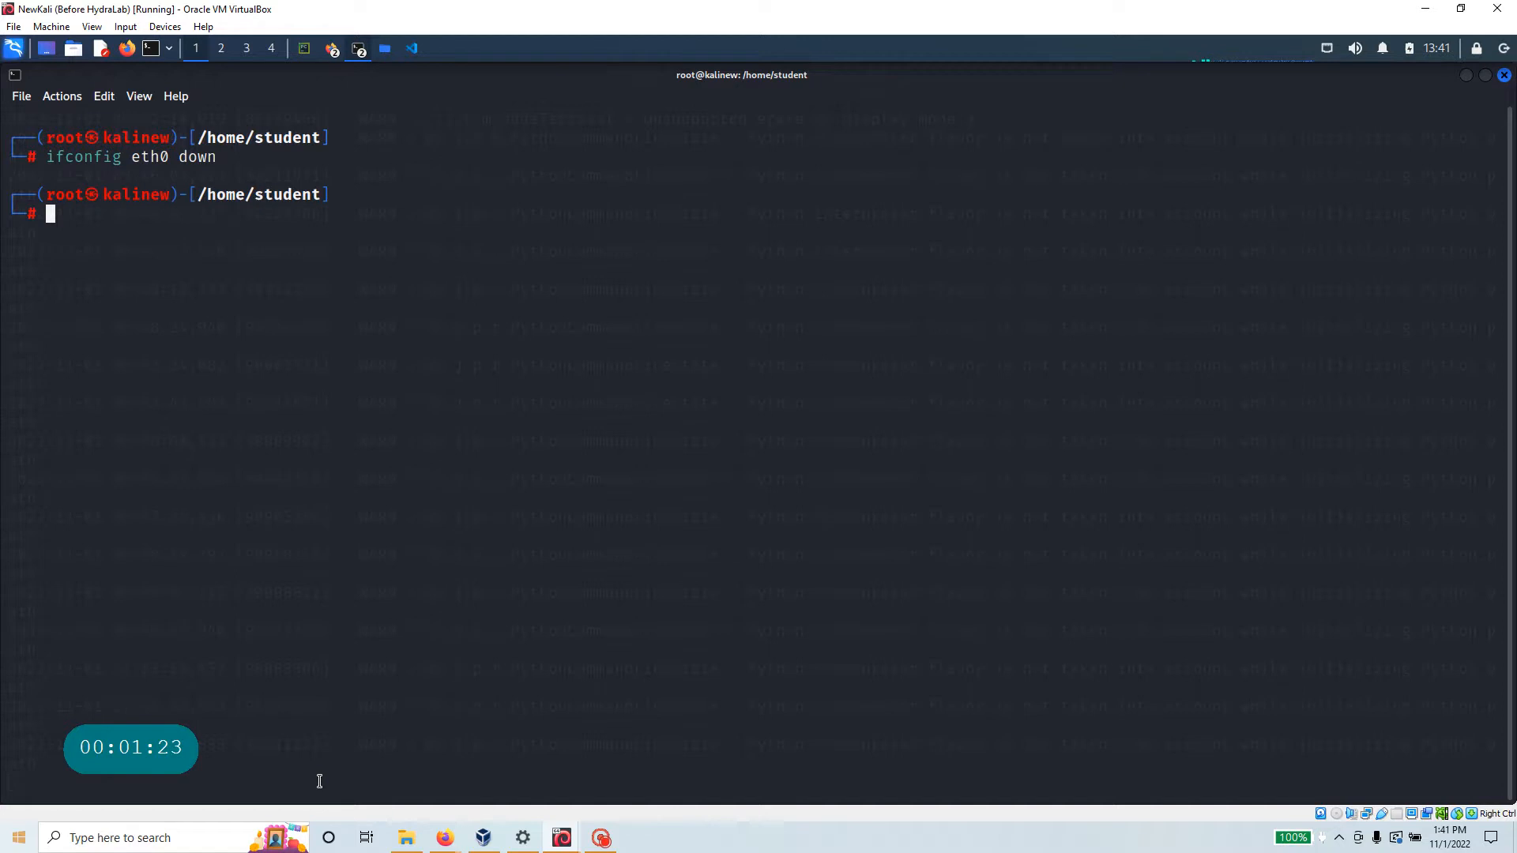
- Run 'ifconfig eth0 hw ether aa:bb:cc:dd:ee:ff' to assign the new MAC address
{"action": "type", "text": "ifconfig eth0 down"}
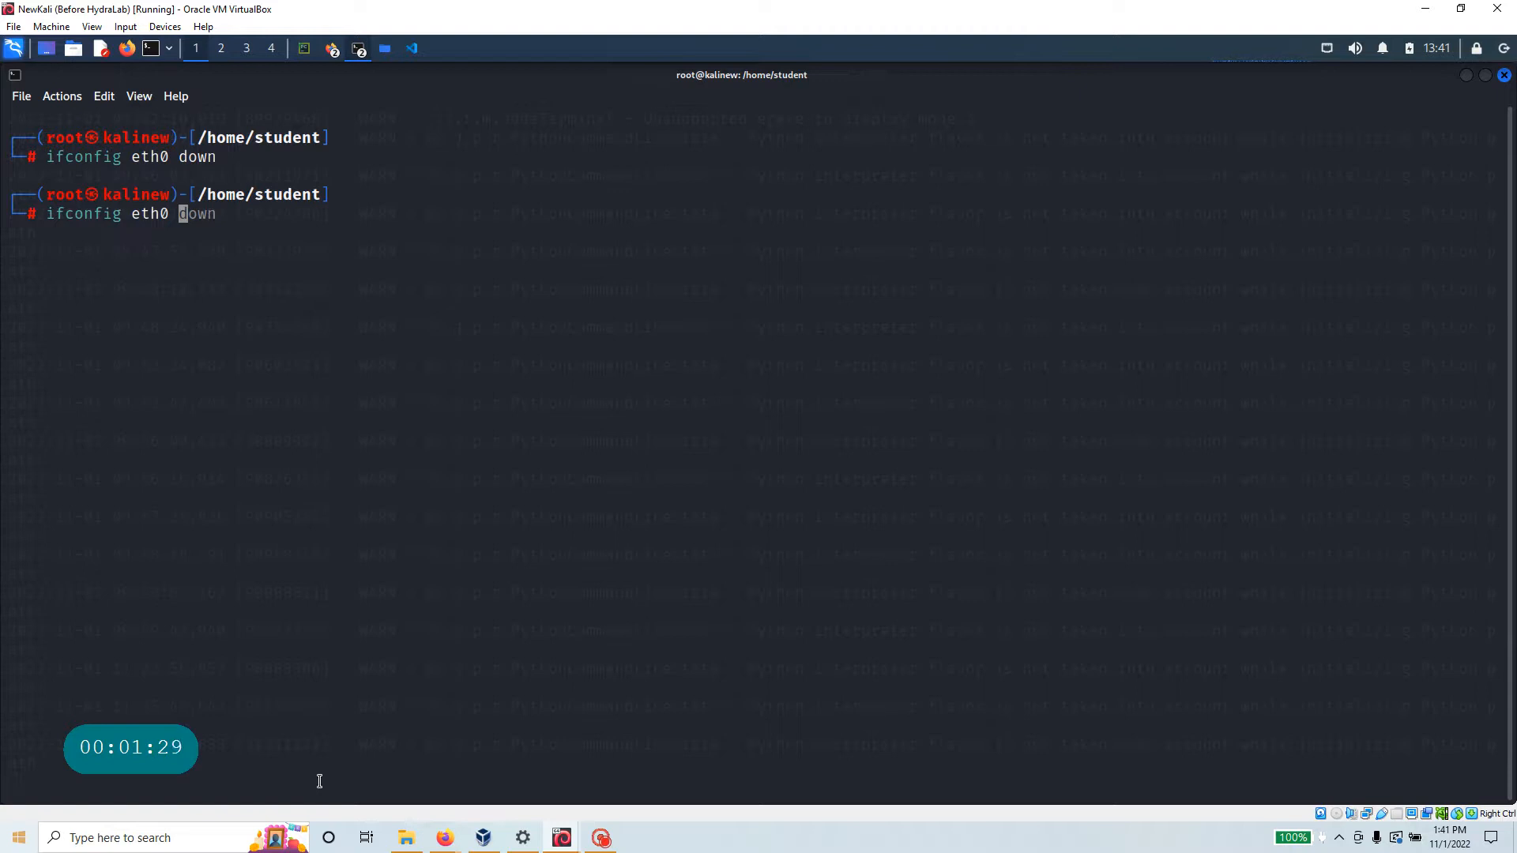
{"action": "type", "text": "hw"}
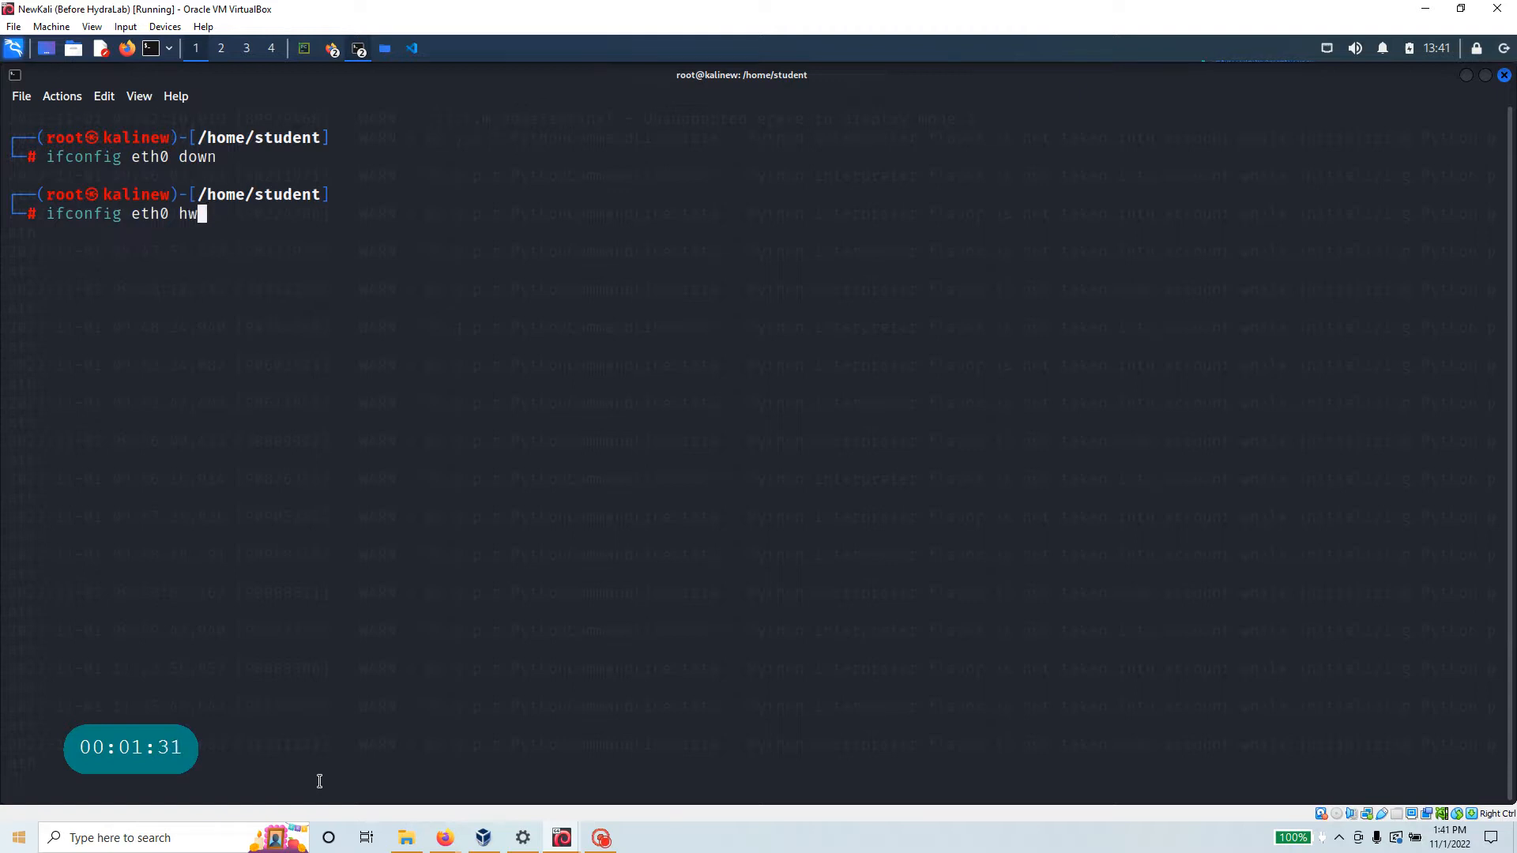
{"action": "type", "text": "ether"}
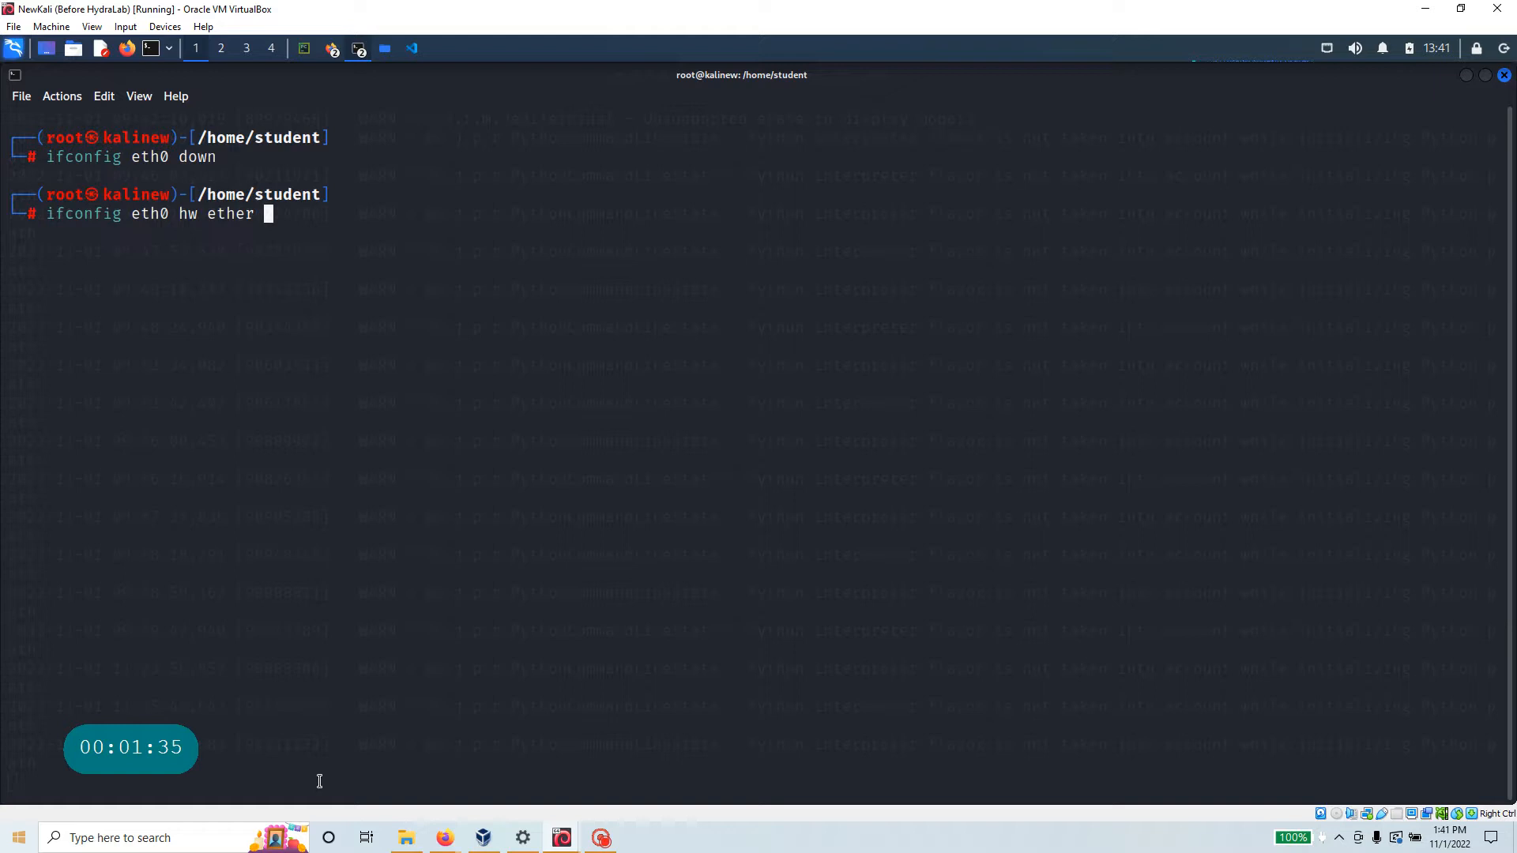
{"action": "type", "text": "aa:bb:"}
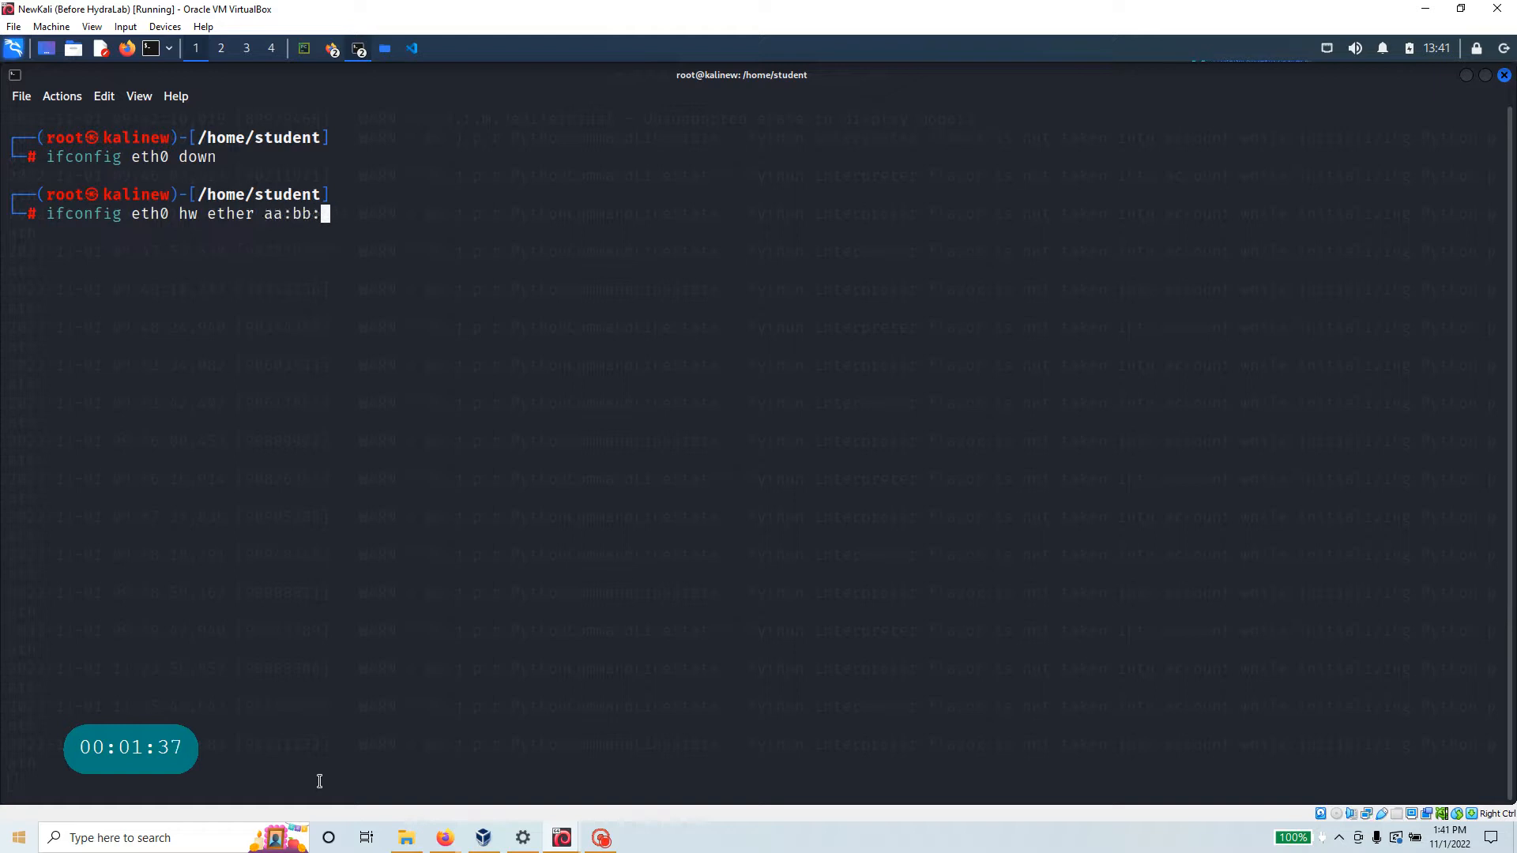
{"action": "type", "text": "cc:dd:"}
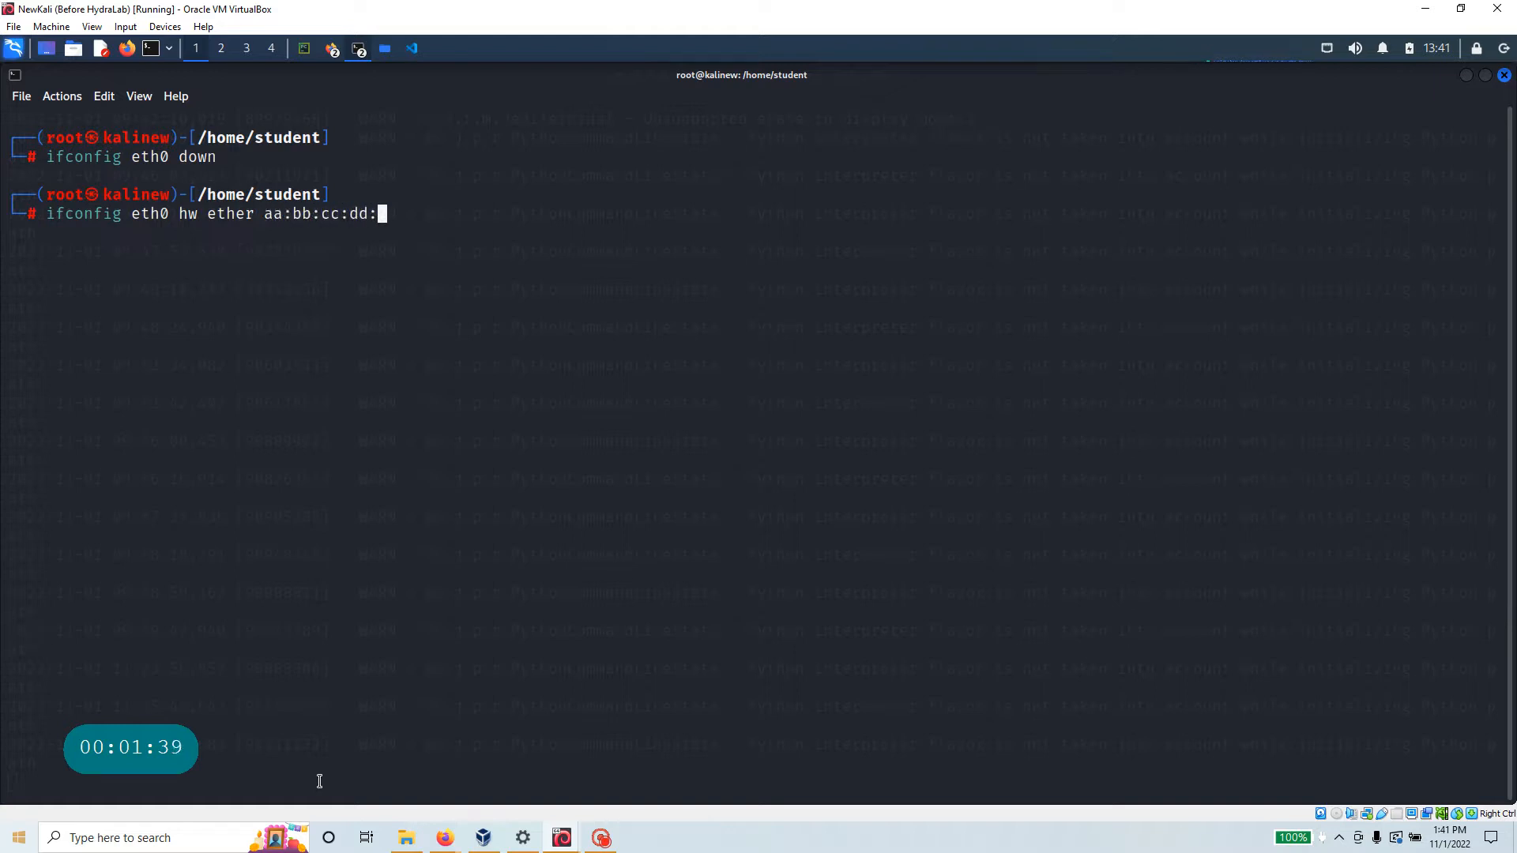
{"action": "type", "text": "ee:ff"}
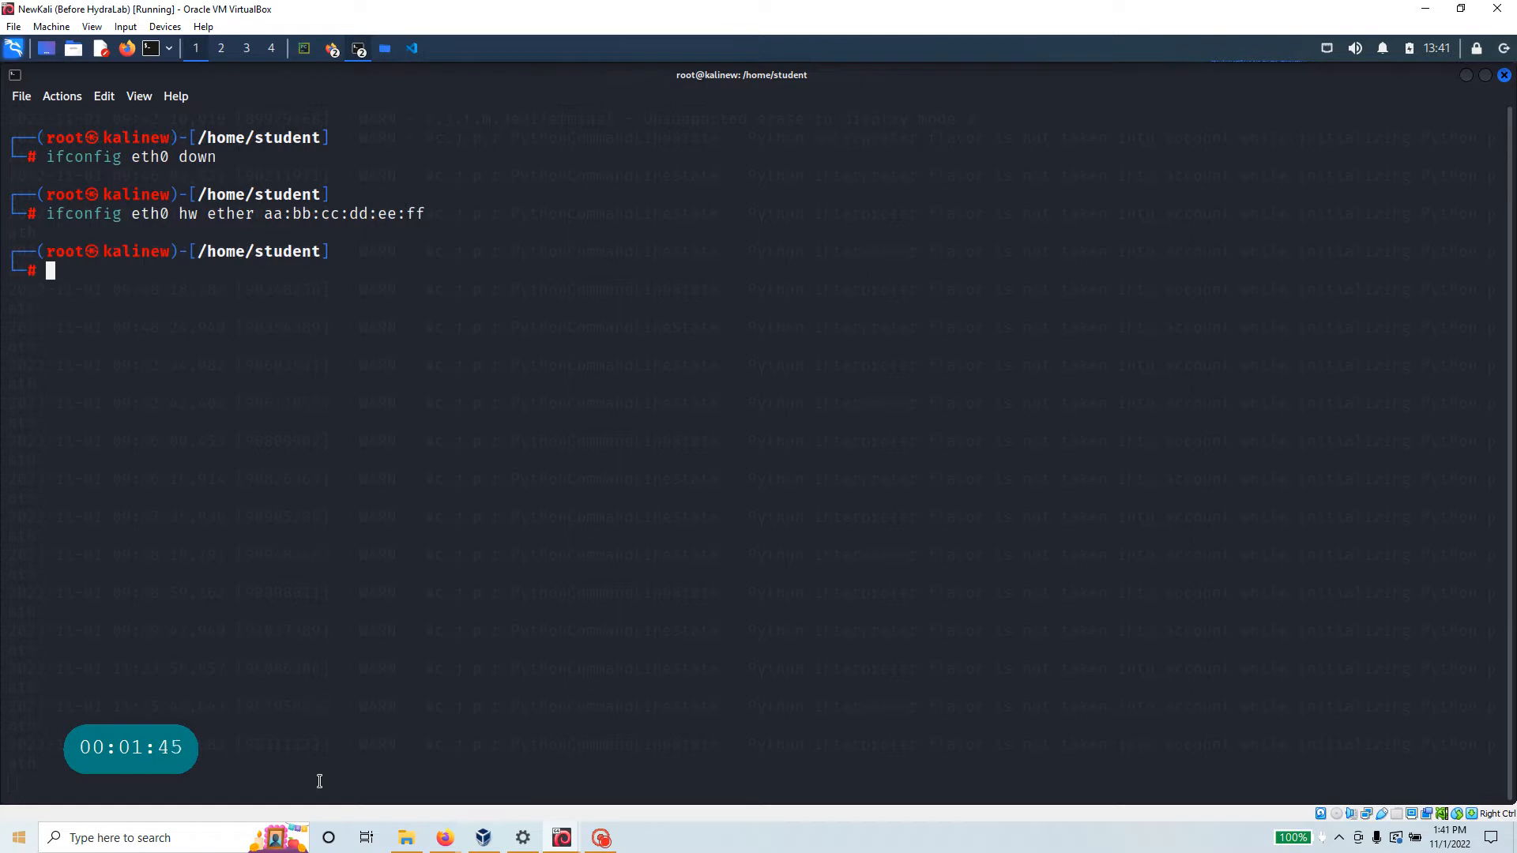
{"action": "type", "text": "ifconfig eth0 down"}
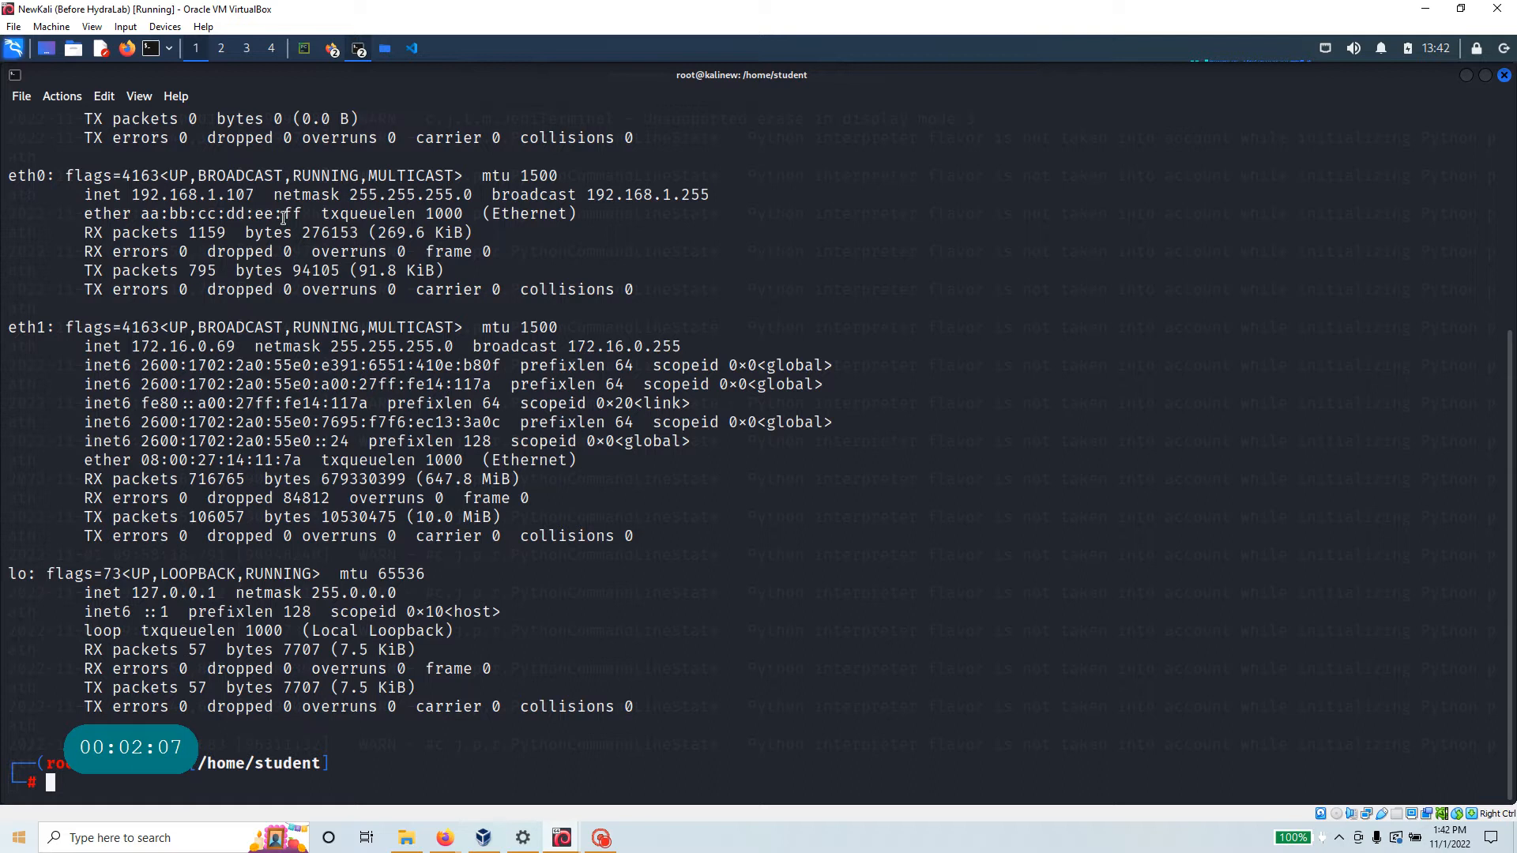
- Highlight eth0's new MAC aa:bb:cc:dd:ee:ff in the ifconfig listing
{"action": "double_click", "coordinate": [219, 214]}
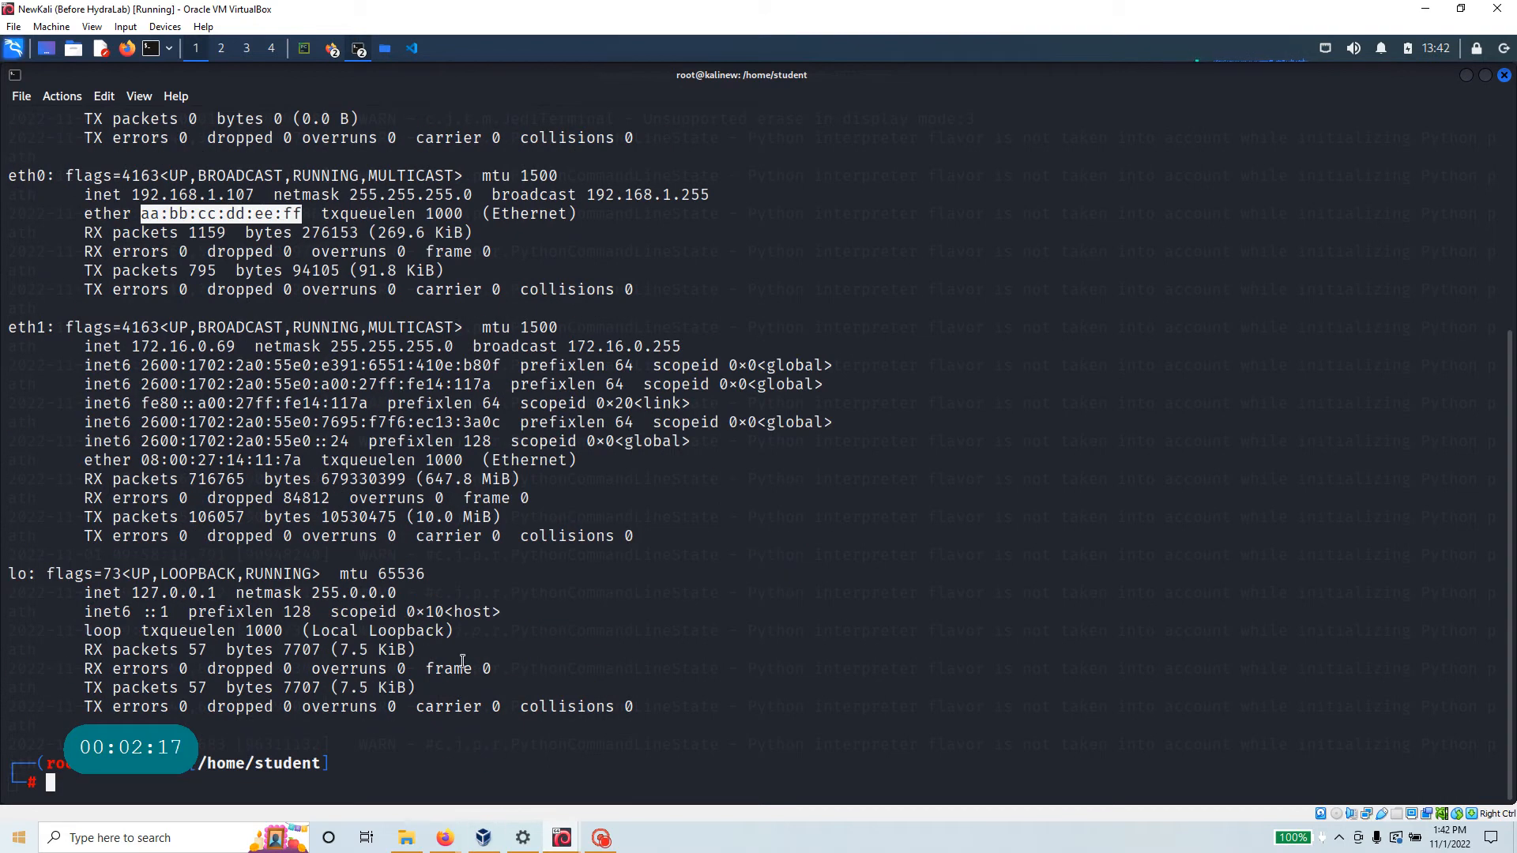
{"action": "type", "text": "hist"}
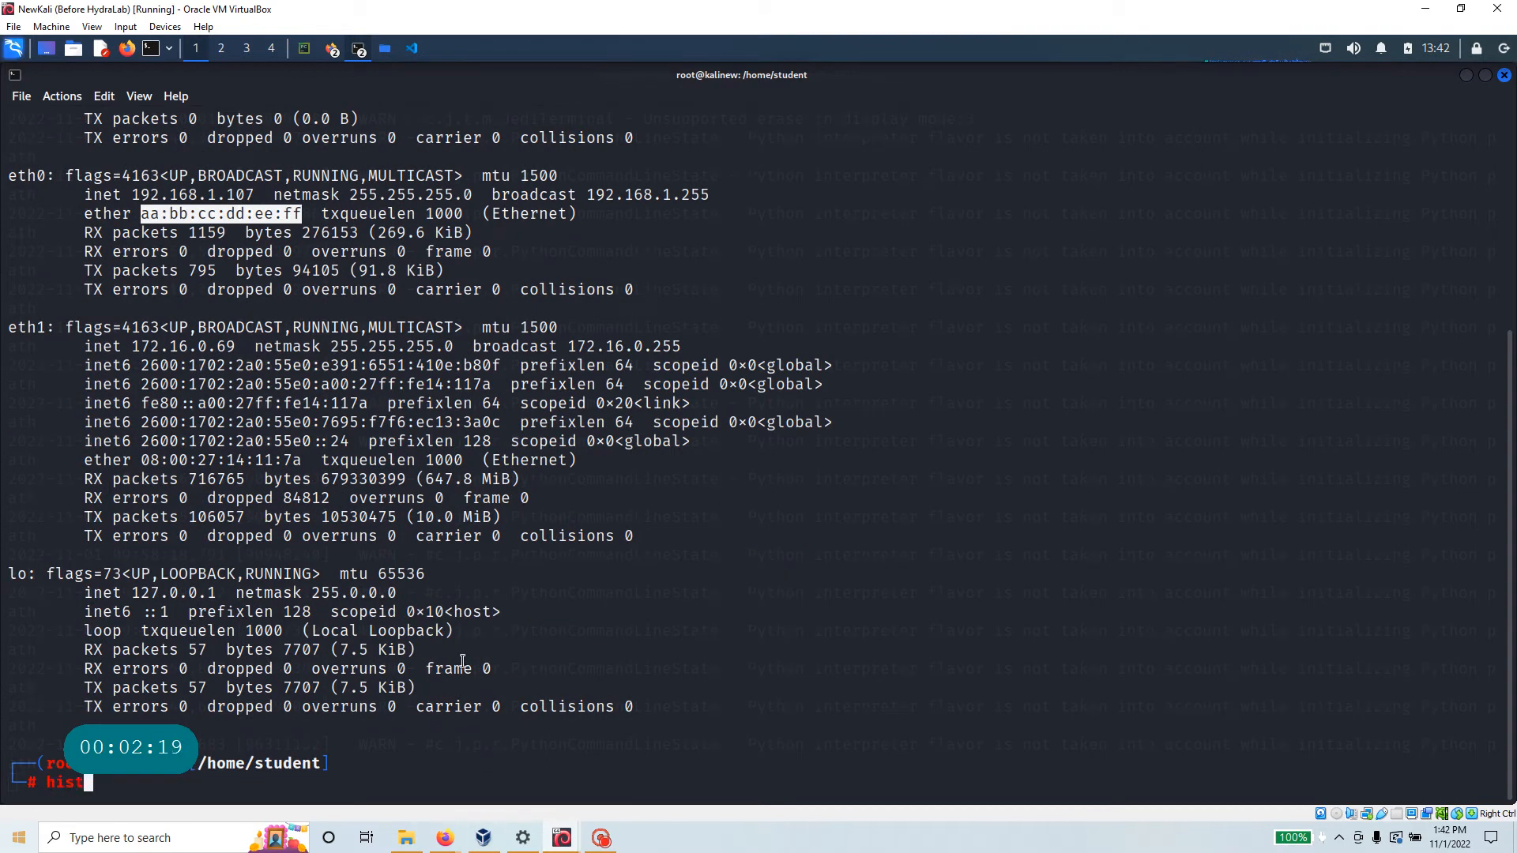
- Run history to show the eth0 down, hw ether and up commands
{"action": "type", "text": "ory"}
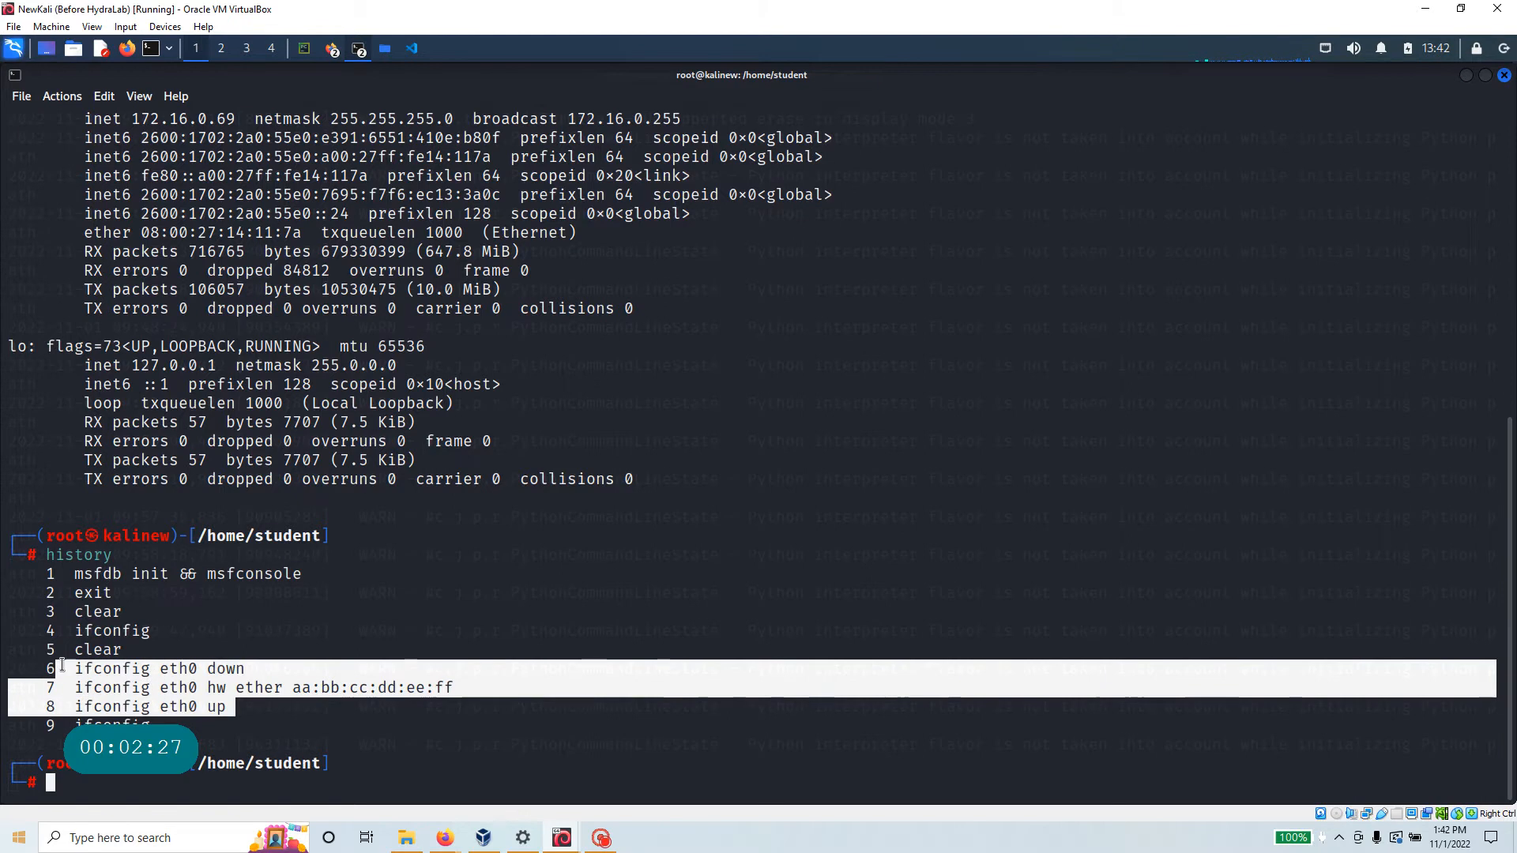
{"action": "mouse_move", "coordinate": [261, 651]}
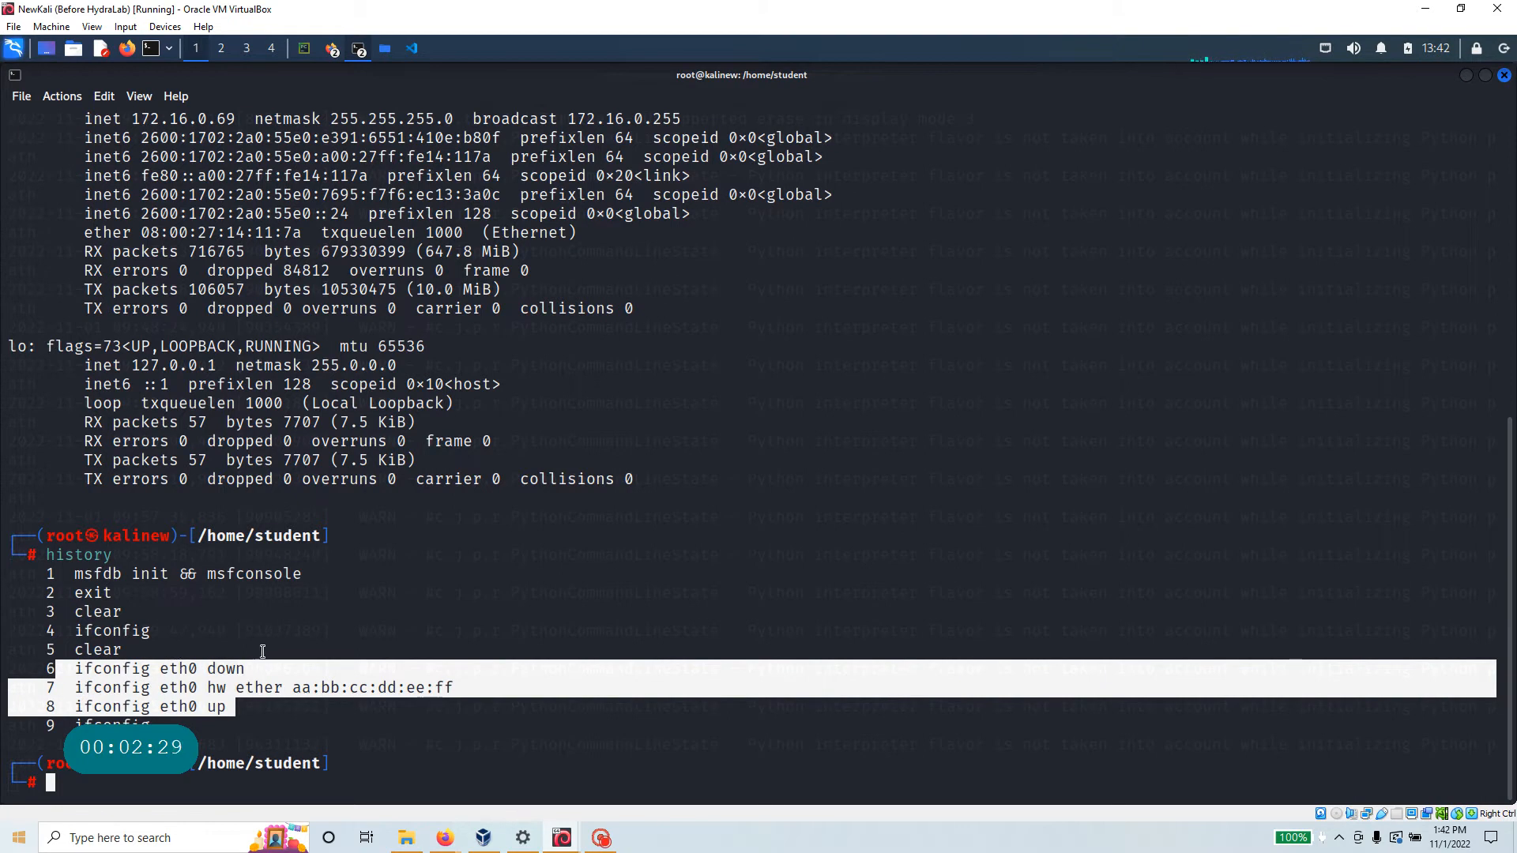